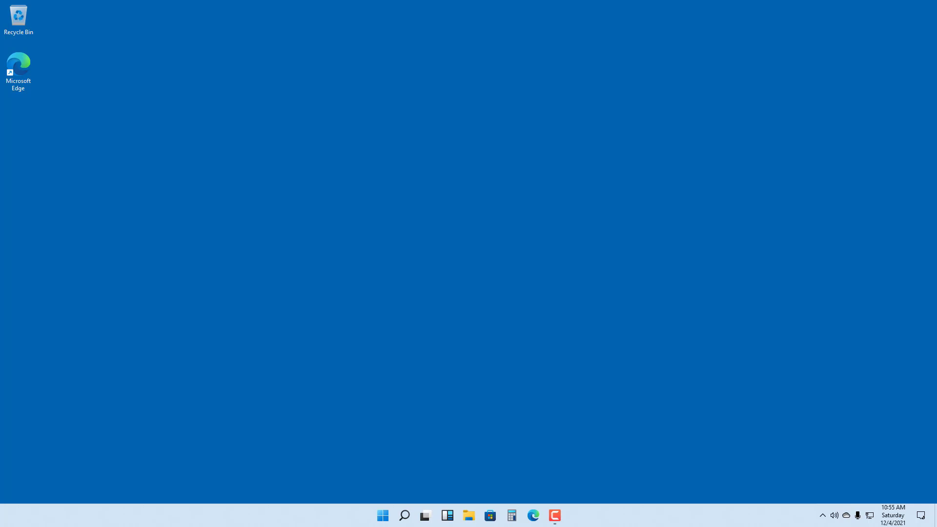
pyautogui.moveTo(406, 444)
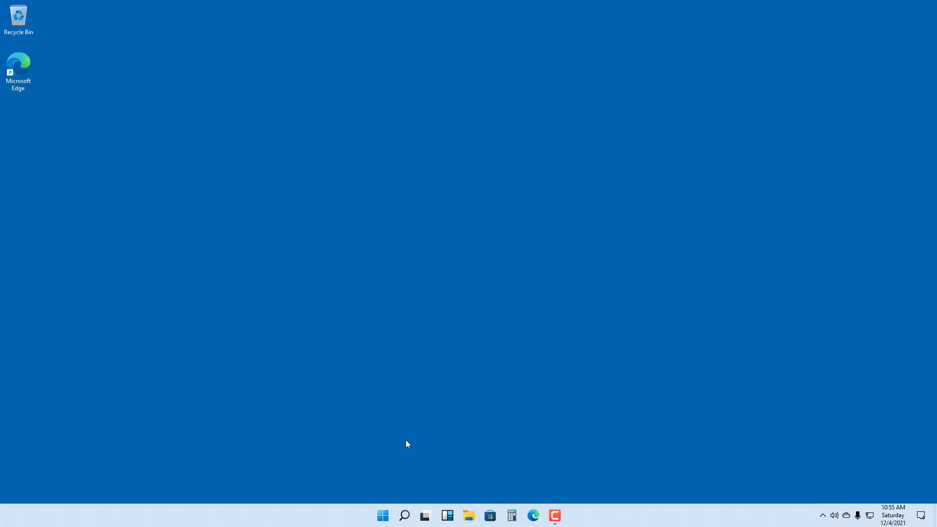
# - Launch Notepad from the Start menu to get a blank untitled document
pyautogui.click(383, 515)
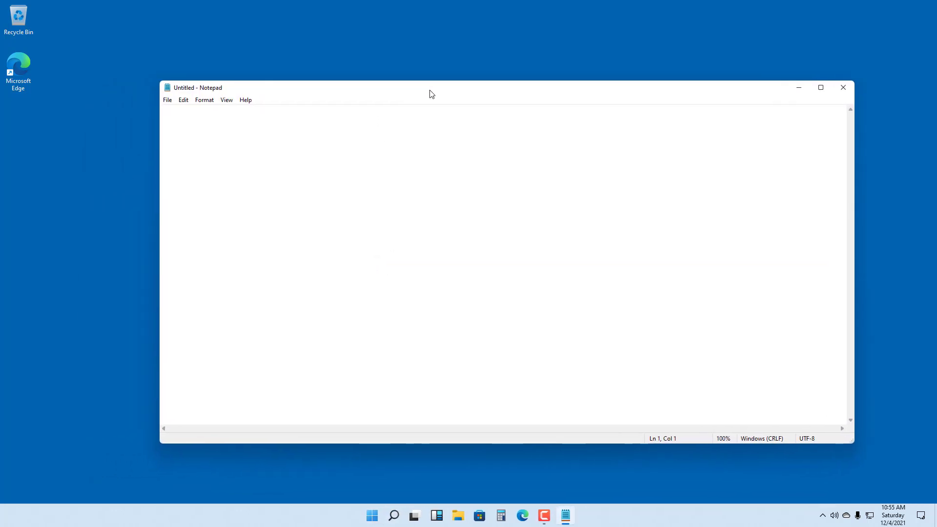
pyautogui.moveTo(851, 188)
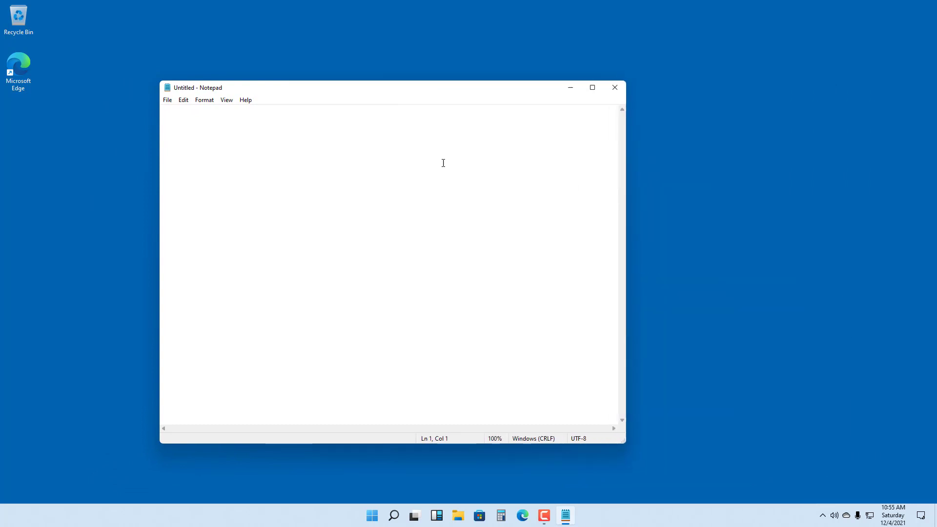
# - Enter the words 'Test file' into the blank document
pyautogui.write('Test fi')
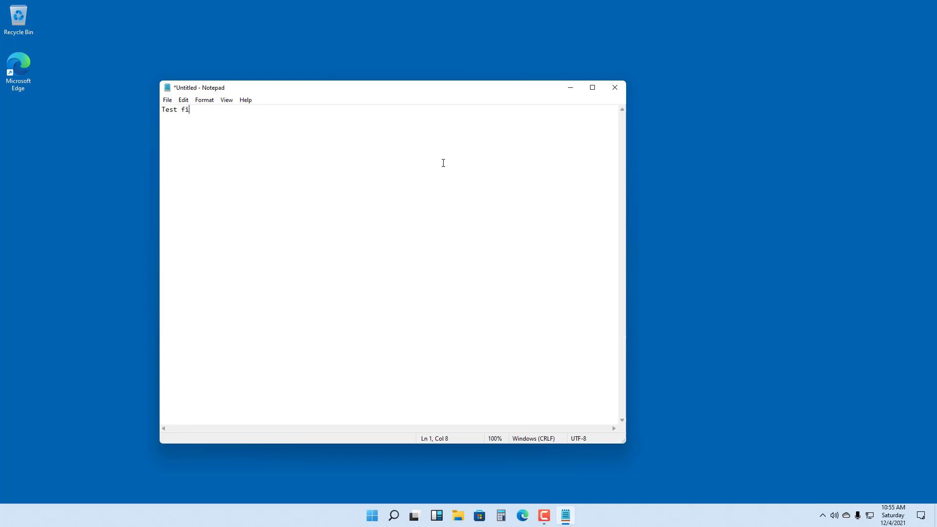
pyautogui.write('le')
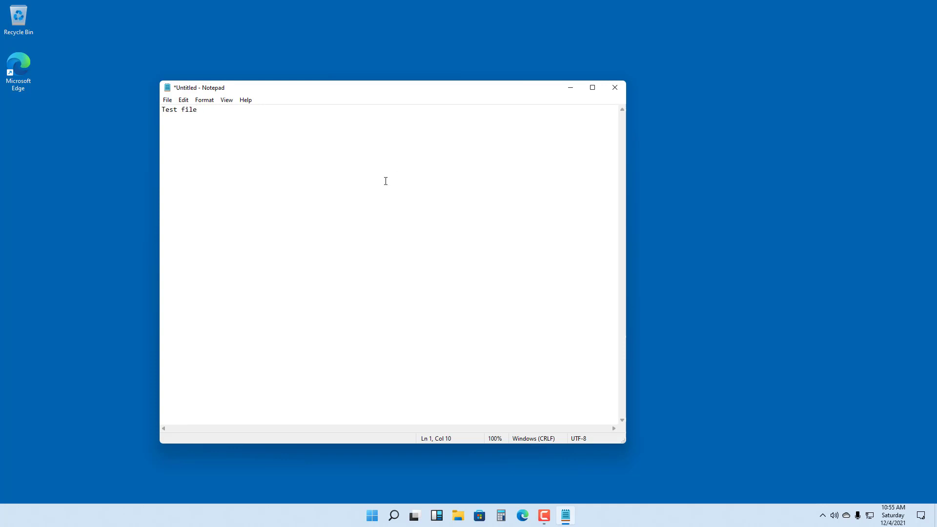
pyautogui.moveTo(214, 125)
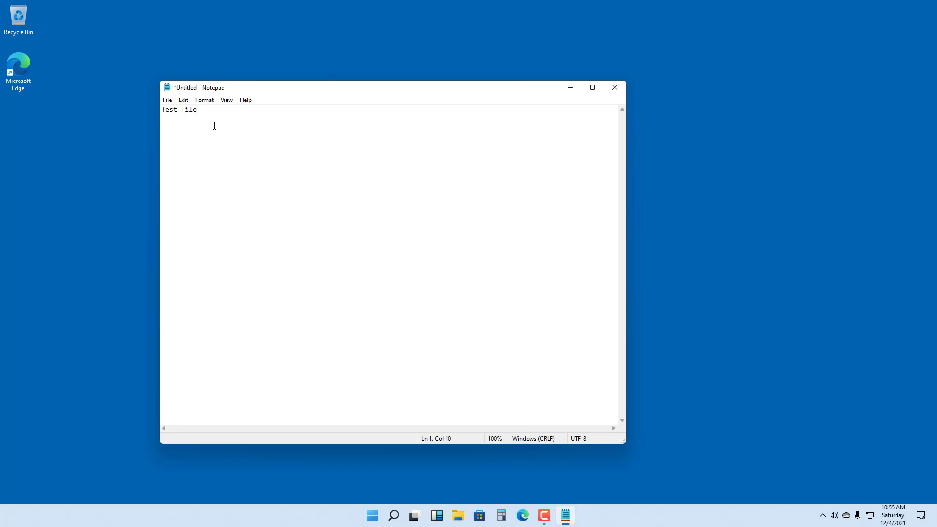
pyautogui.moveTo(167, 105)
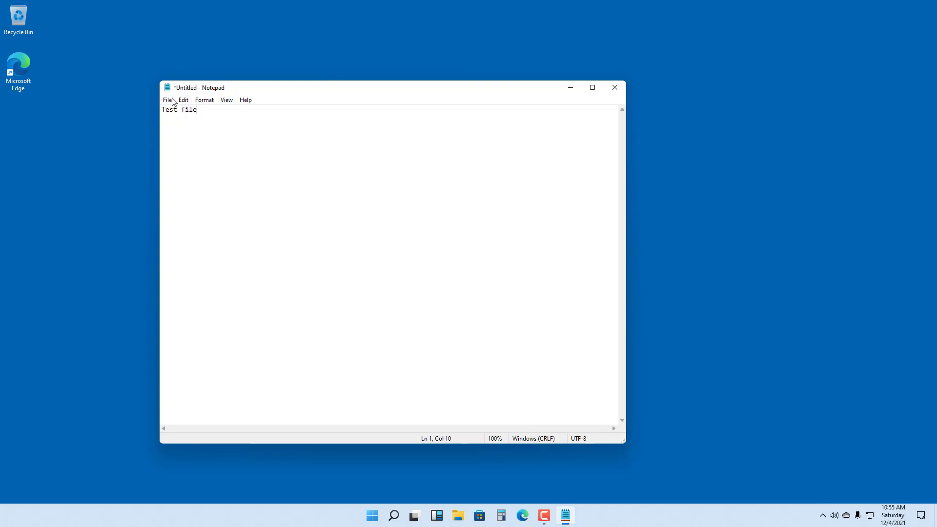
# - Save the note to the Desktop folder under the name 'example'
pyautogui.click(166, 99)
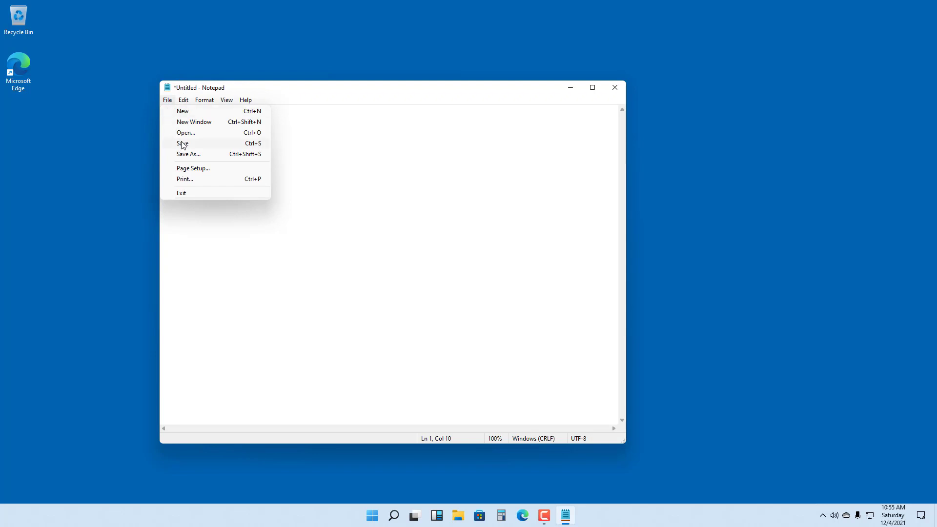
pyautogui.click(183, 144)
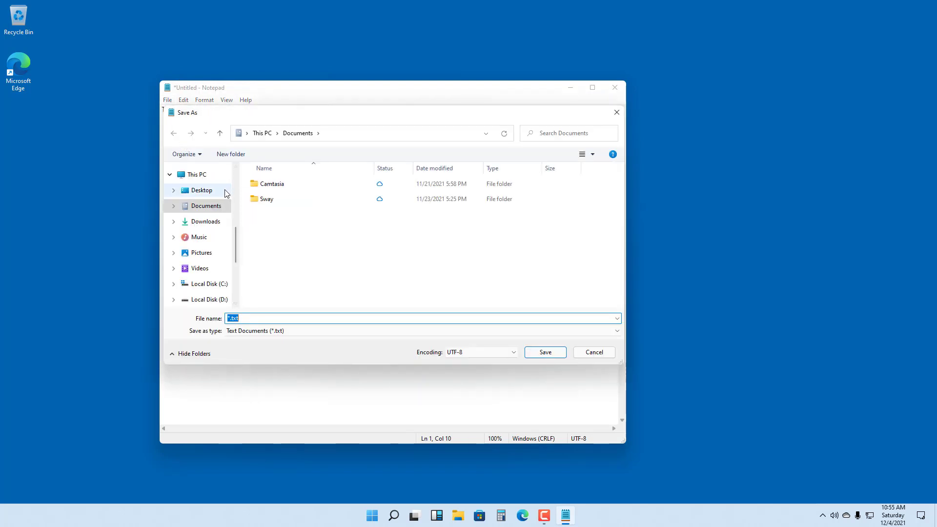
pyautogui.click(201, 191)
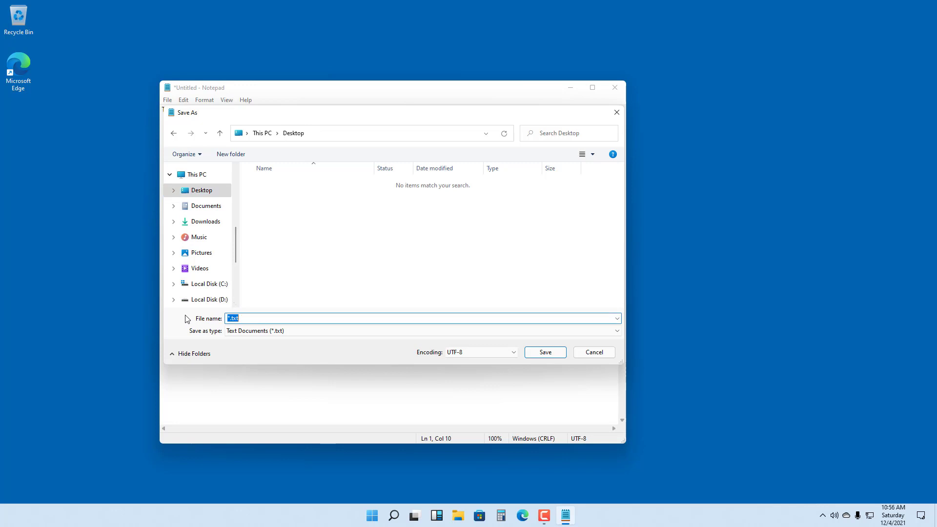
pyautogui.write('example')
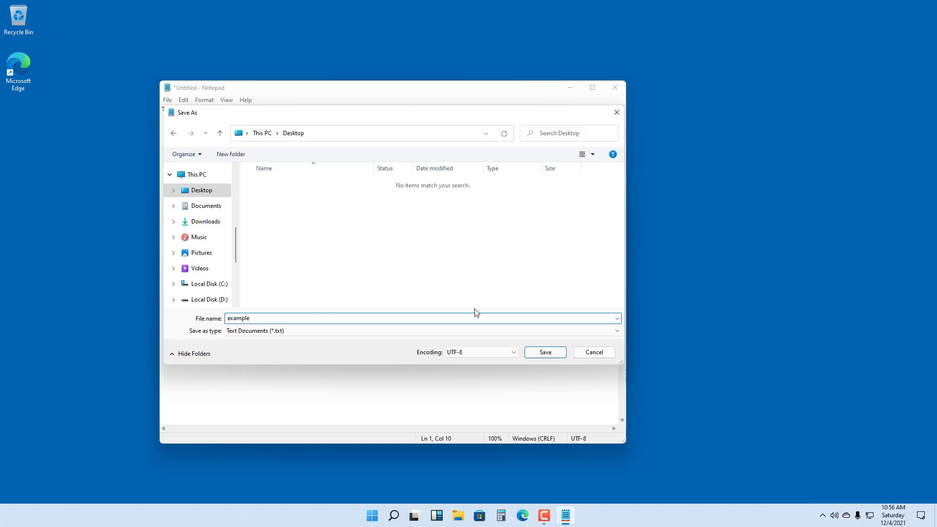
pyautogui.click(543, 352)
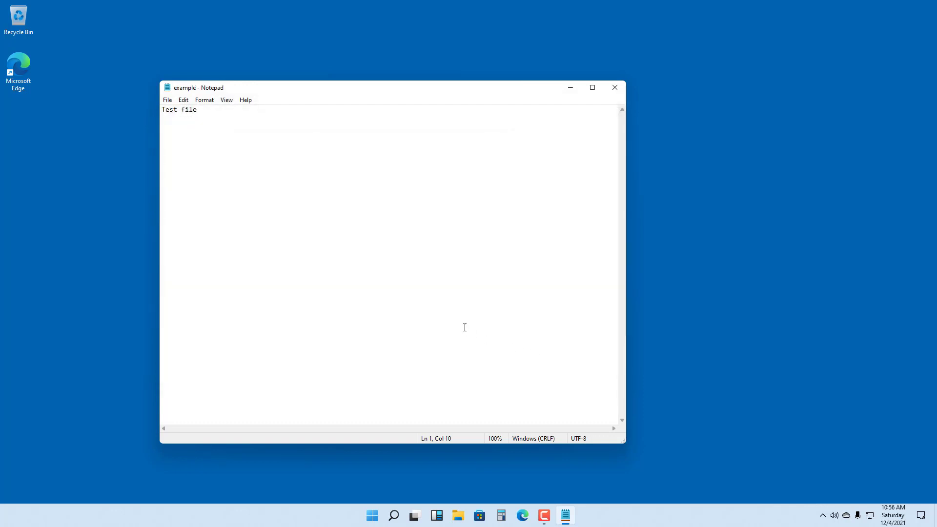
pyautogui.moveTo(68, 142)
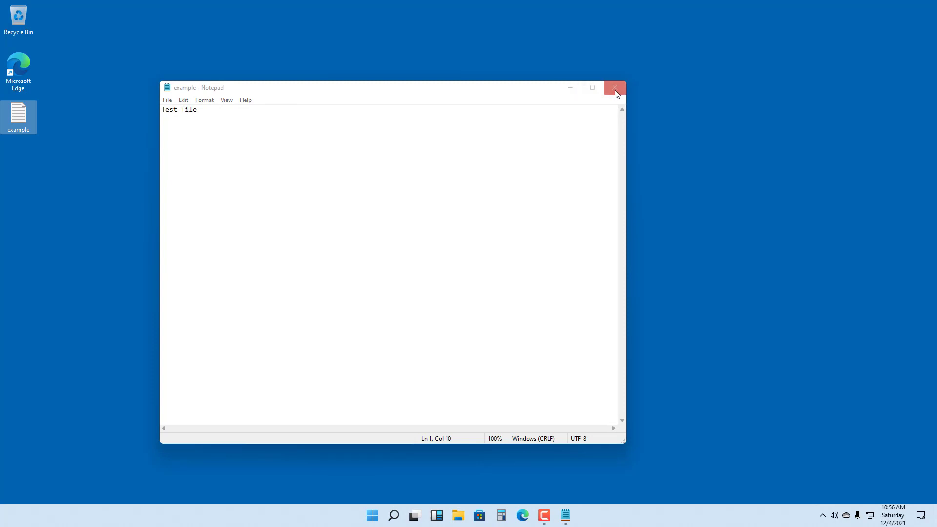
# - Close Notepad, reopen 'example' from the desktop showing 'Test file', close it and search Notepad from Start
pyautogui.click(615, 87)
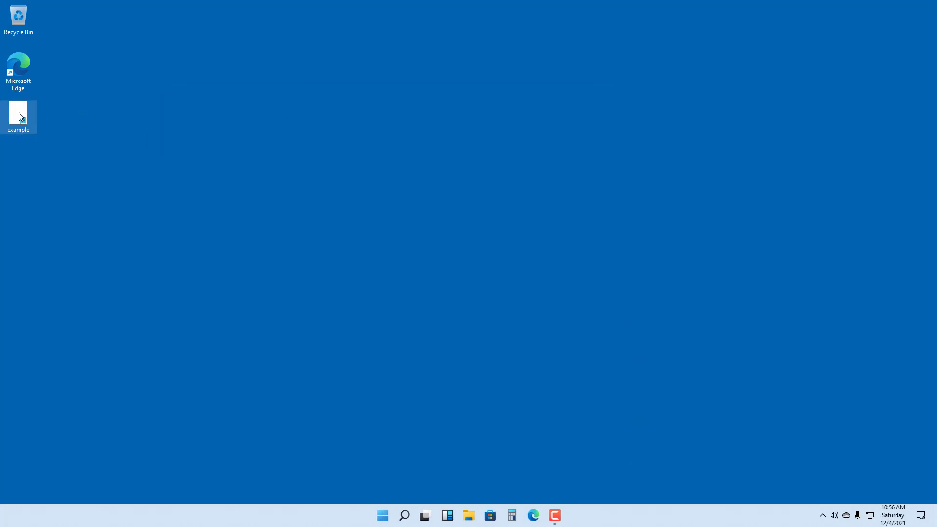
pyautogui.doubleClick(19, 113)
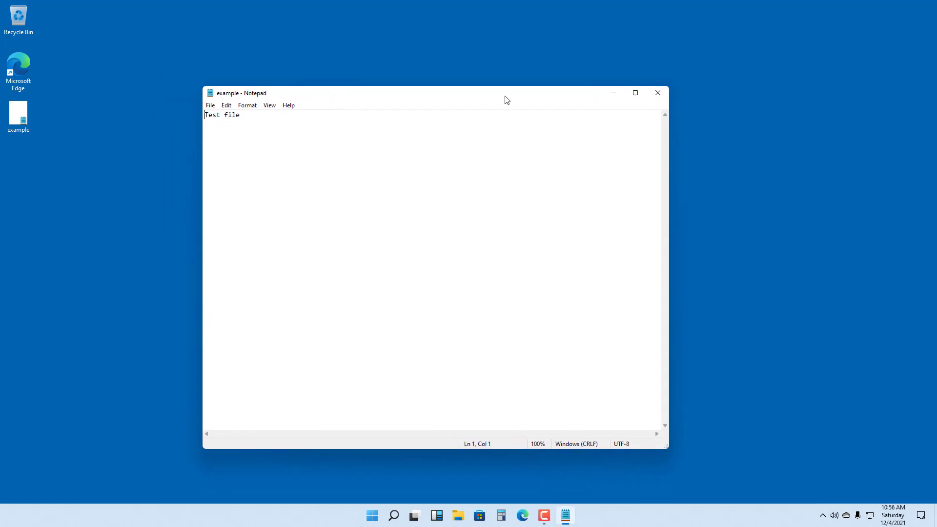
pyautogui.click(657, 93)
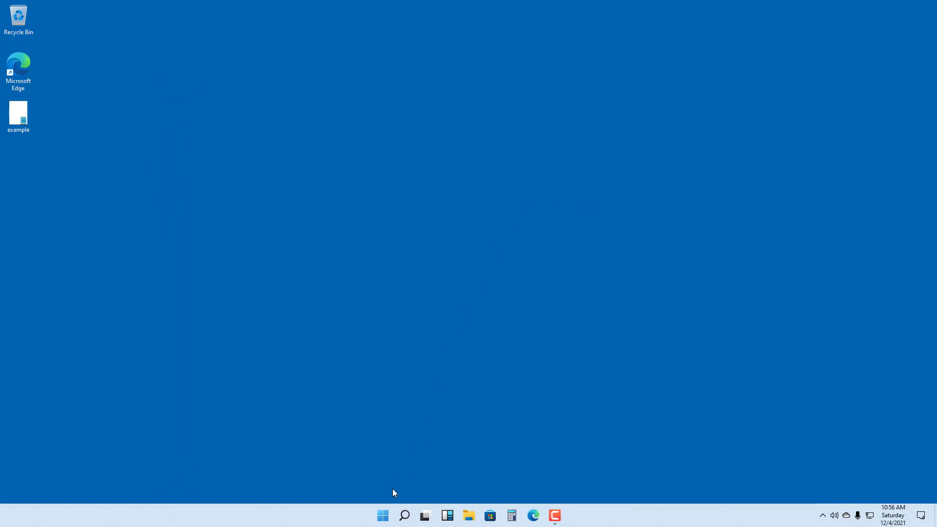
pyautogui.click(382, 515)
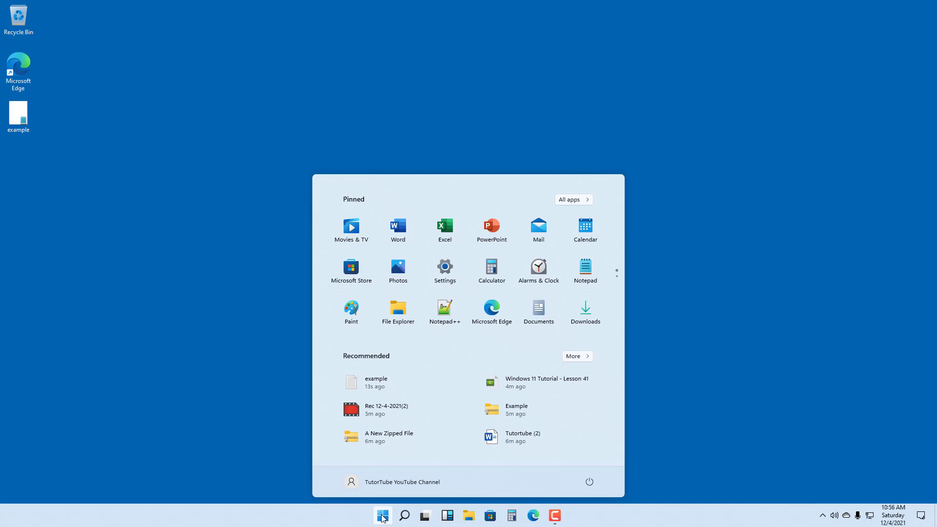
pyautogui.write('npo')
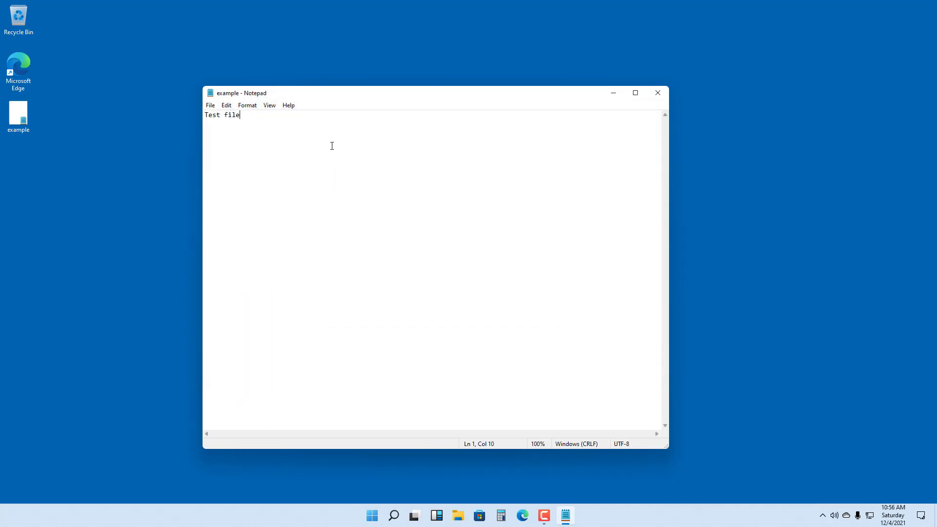
# - Append 'jhsdjhsjhsd' after 'Test file' and save the example file
pyautogui.write('jhsdjhsjhsd')
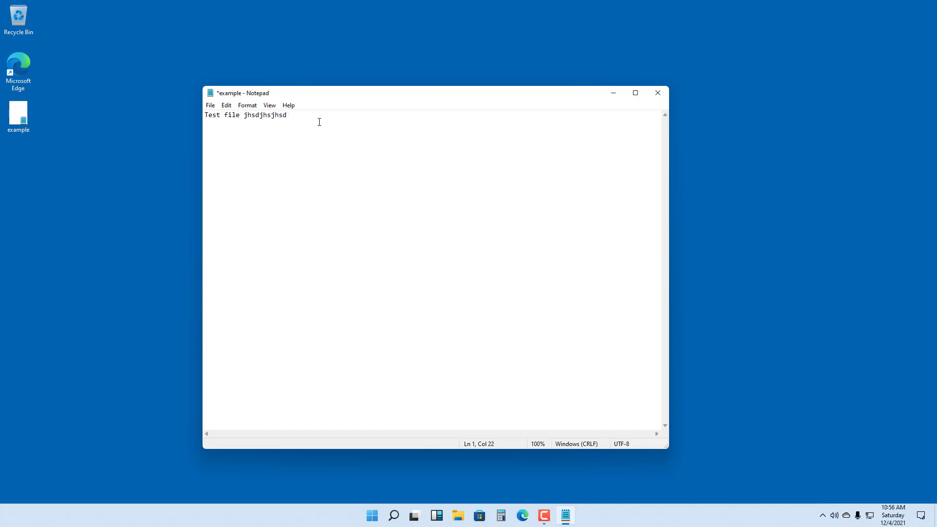
pyautogui.click(210, 105)
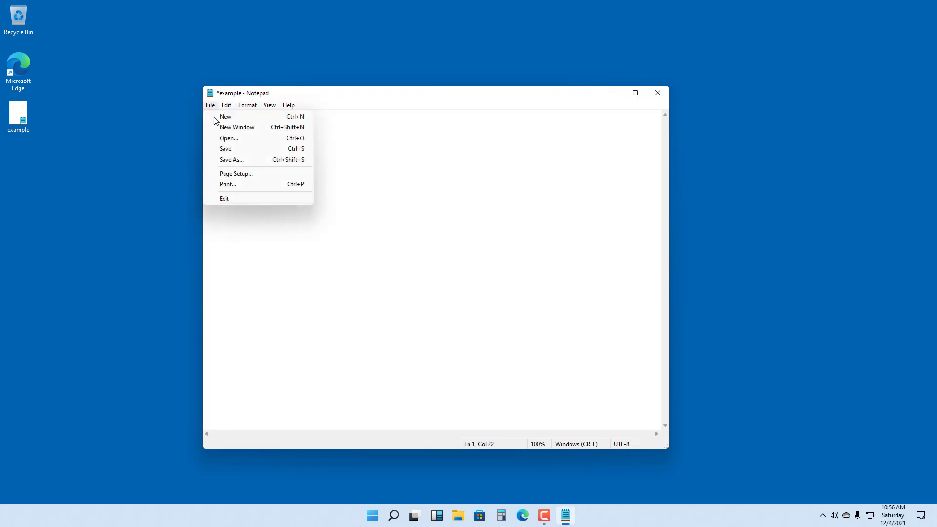
pyautogui.click(225, 148)
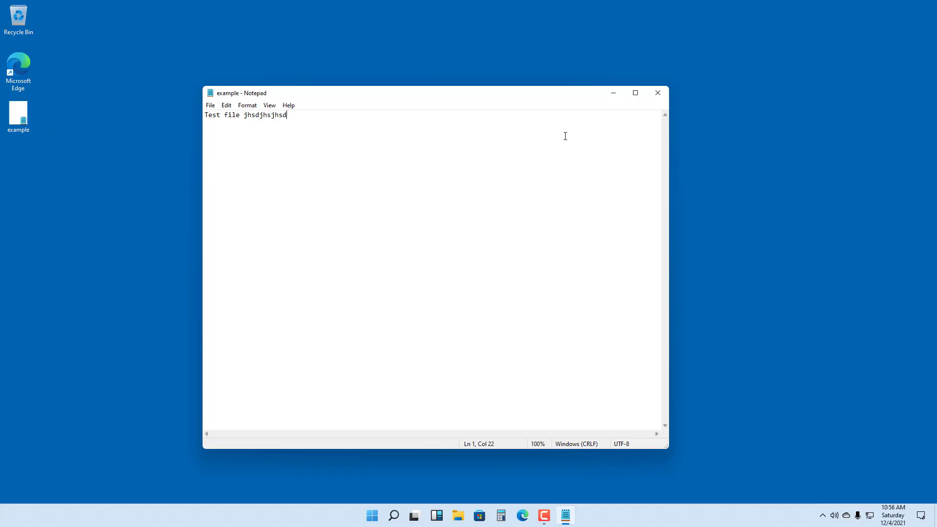
pyautogui.moveTo(312, 113)
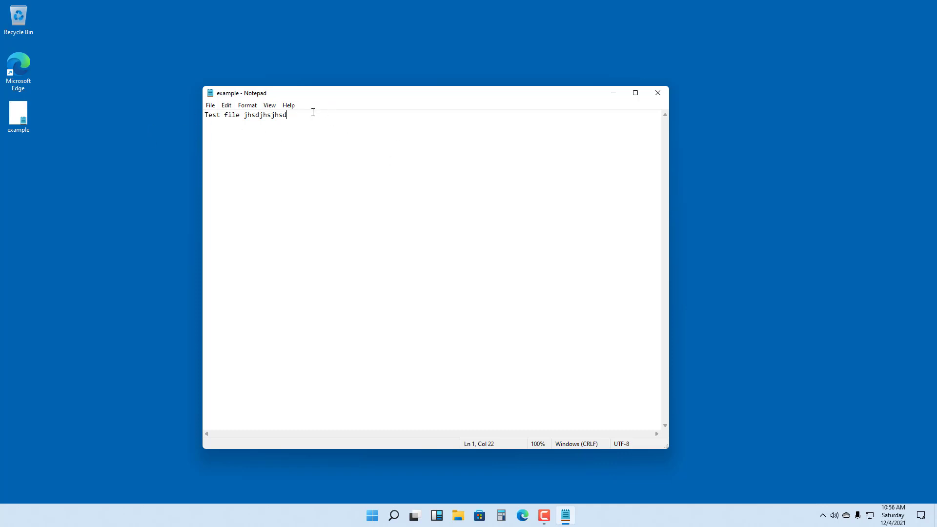
pyautogui.moveTo(214, 113)
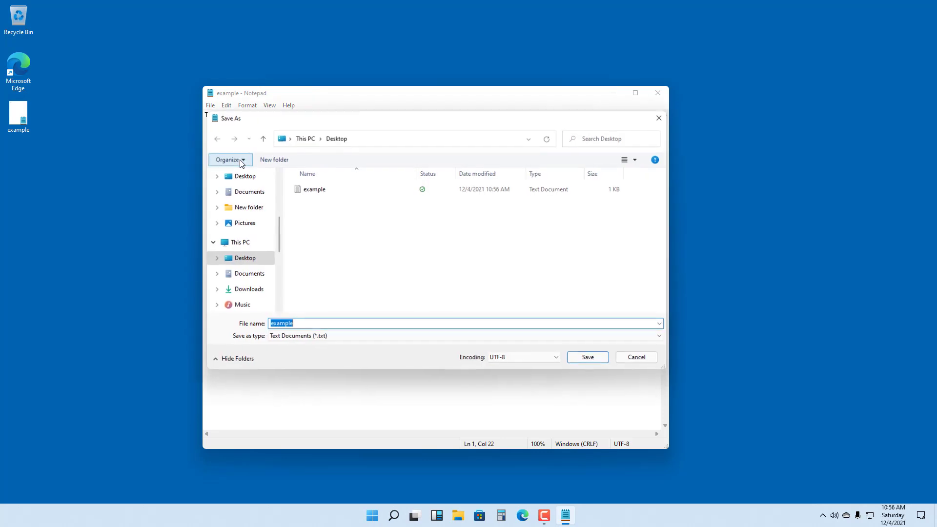
# - Save a second copy to the desktop named 'example 2'
pyautogui.click(332, 323)
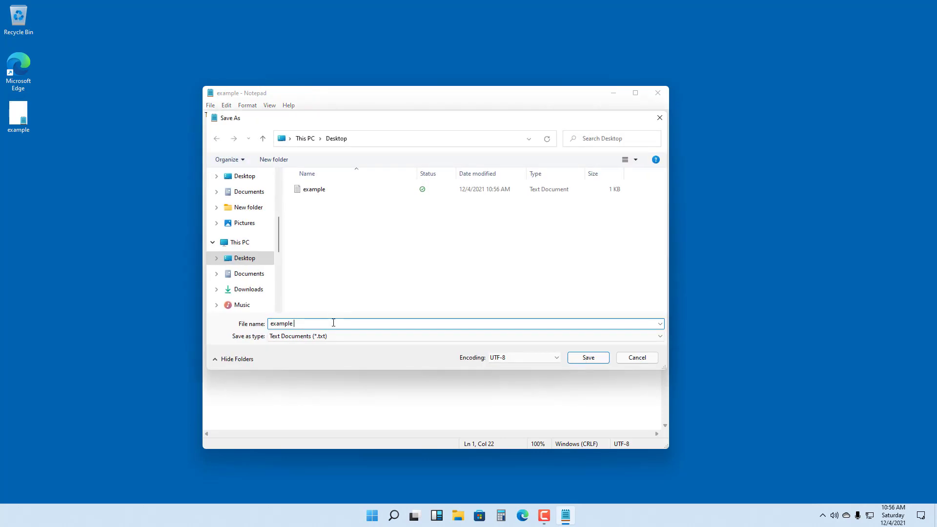
pyautogui.write('2')
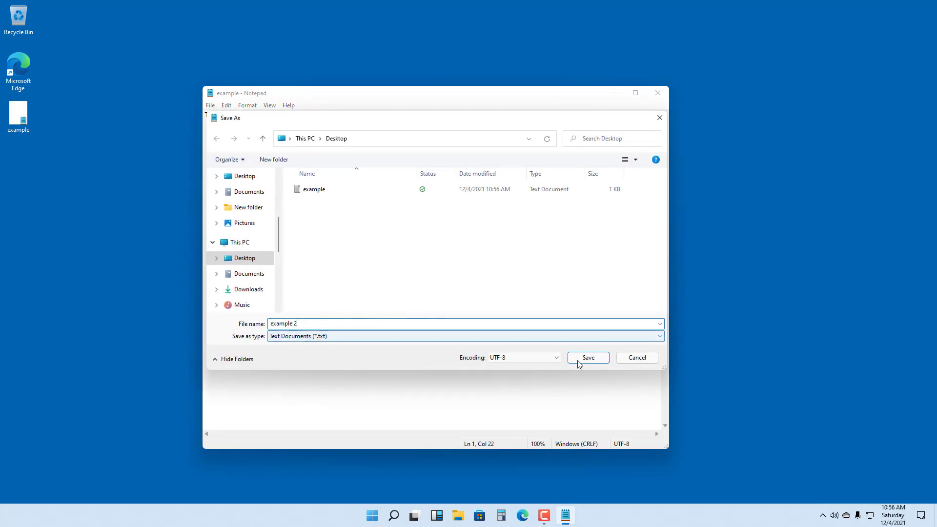
pyautogui.click(587, 357)
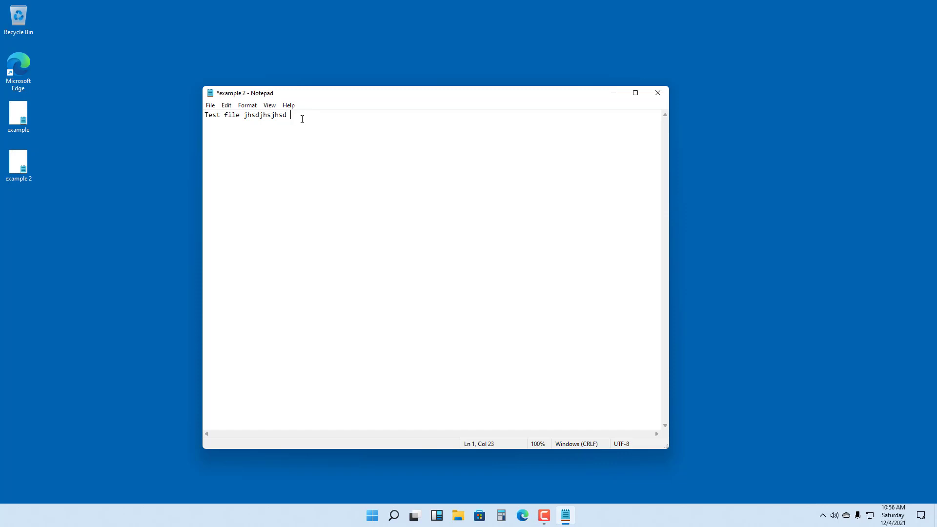
# - Append 'dfdfdffgfgfgddf' to example 2, save it and close Notepad
pyautogui.write('dfdfdffgfgfgddf')
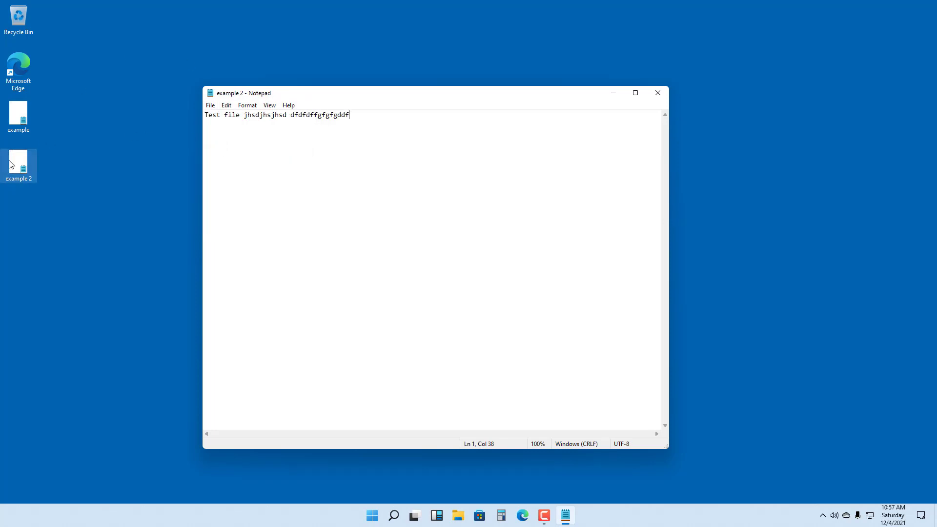
pyautogui.click(657, 92)
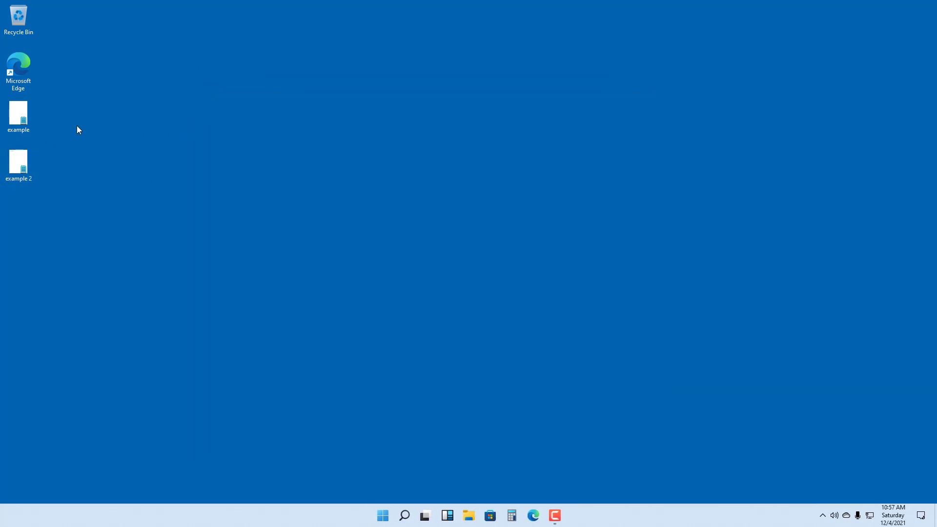
# - Reopen 'example' and 'example 2' from the desktop, showing example 2 with the extra text
pyautogui.doubleClick(18, 115)
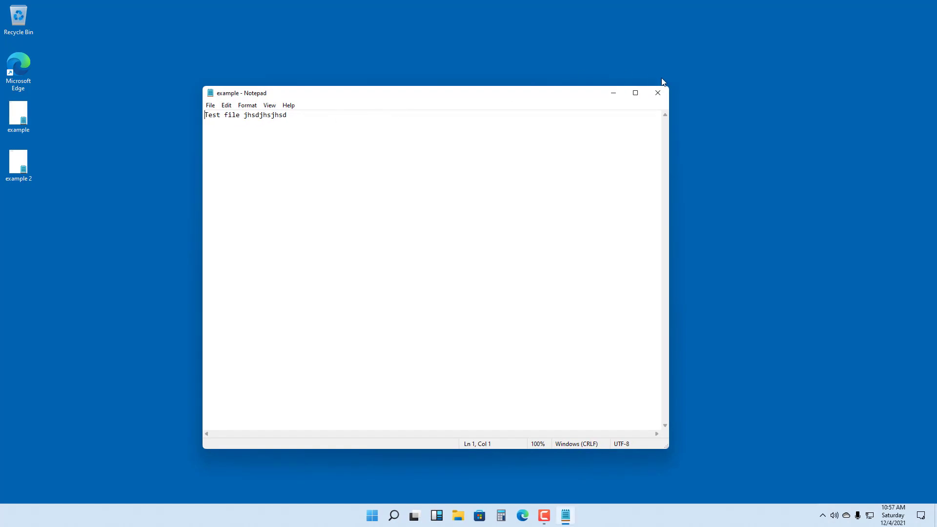
pyautogui.doubleClick(19, 162)
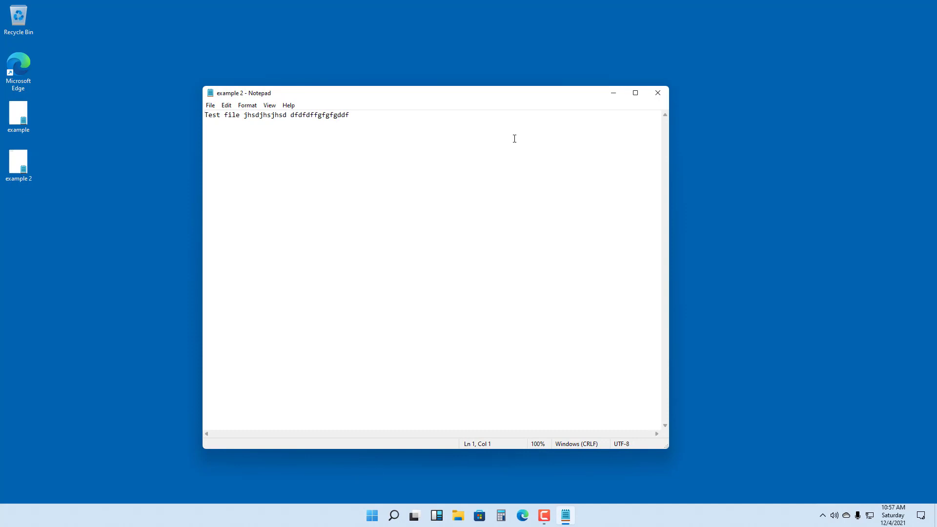
pyautogui.click(205, 115)
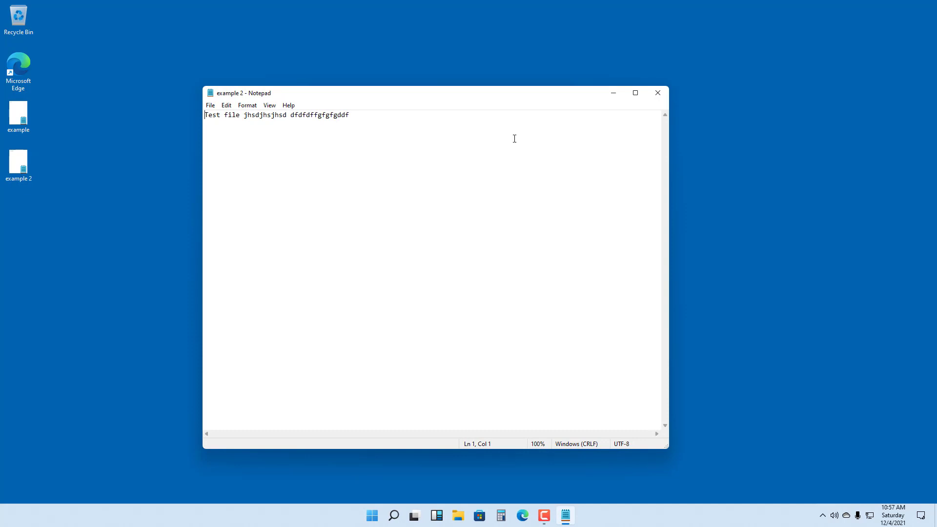